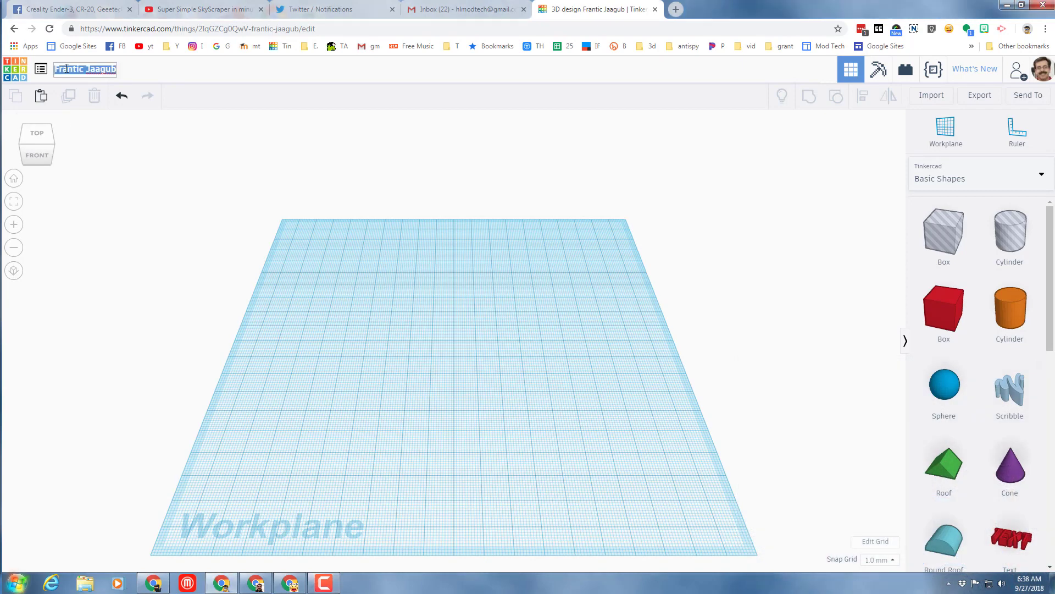
Rename the design to 'ss mdh'
type("ss")
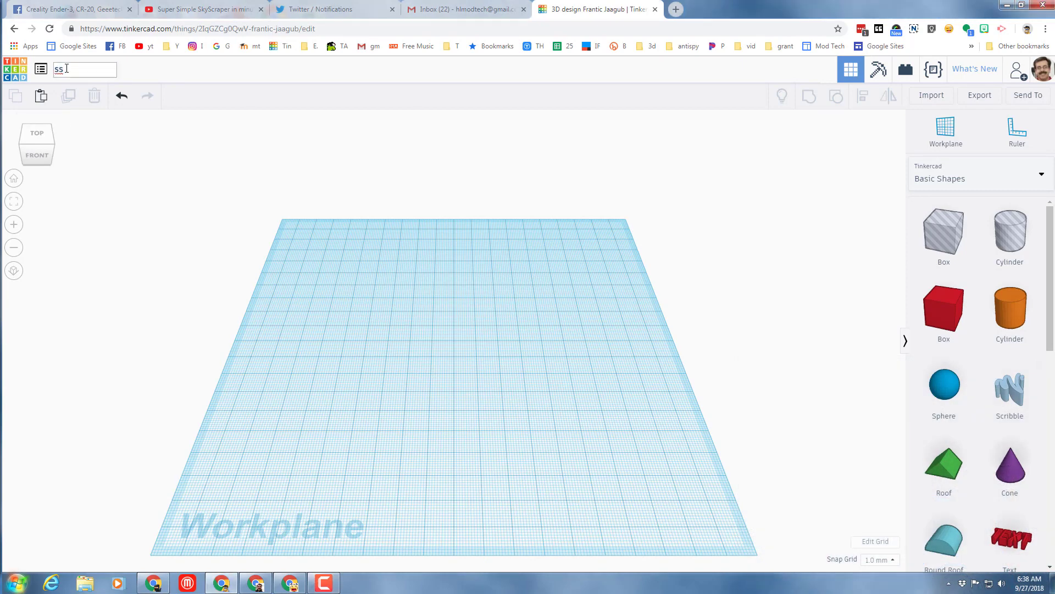
type("mdh")
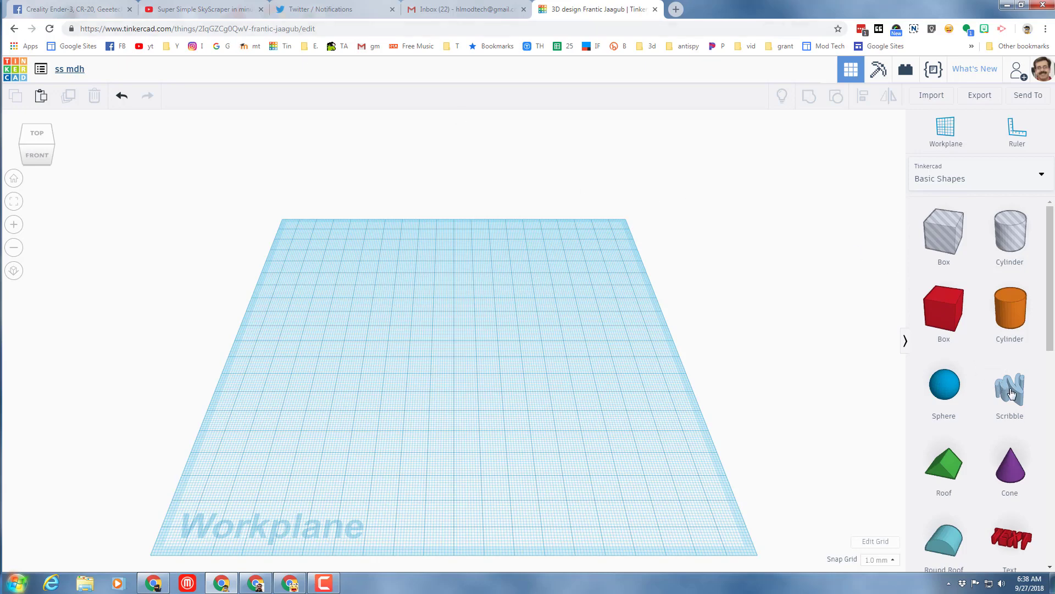
Start a new Scribble and sketch the figure's rounded head with spiky hair
left_click(1009, 385)
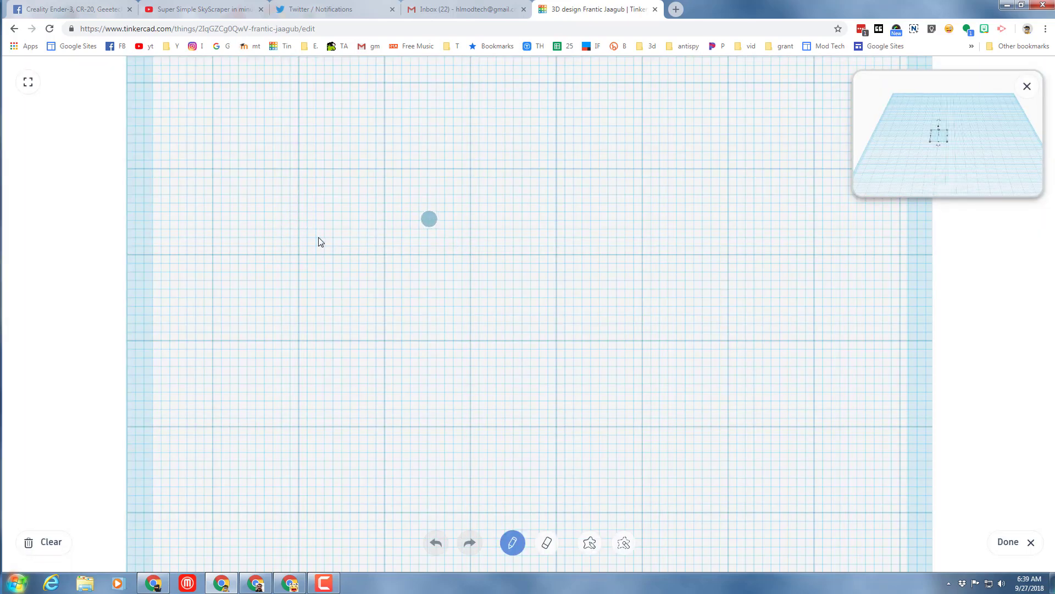
left_click_drag(429, 218, 308, 222)
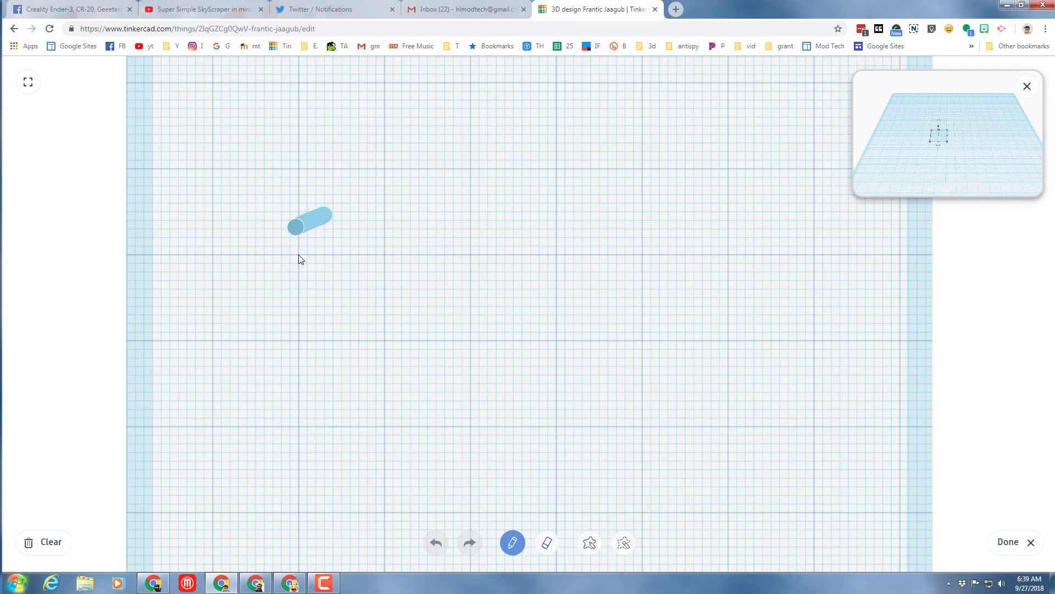
left_click_drag(309, 215, 353, 245)
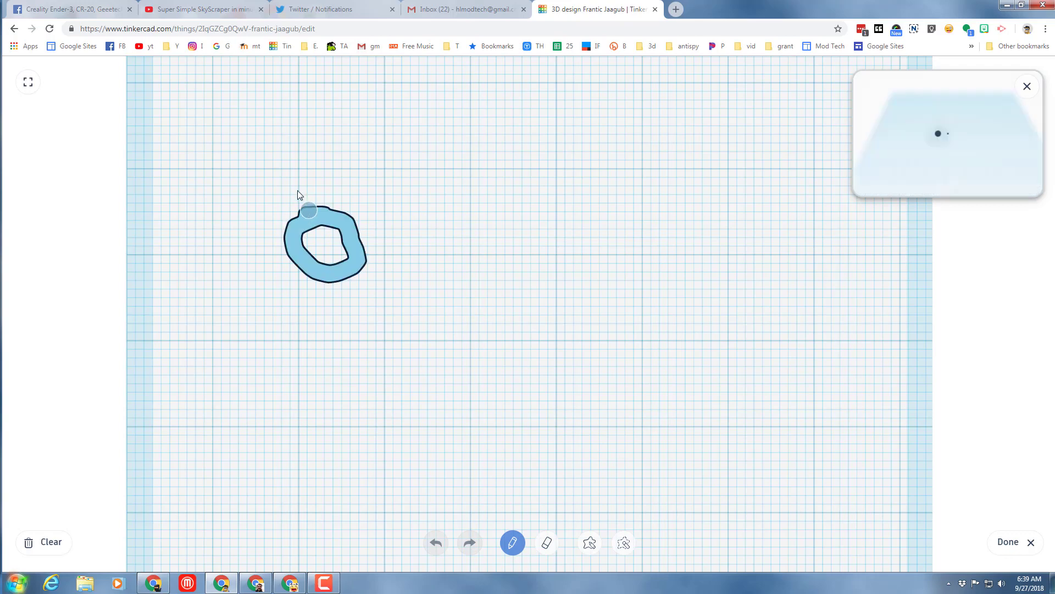
left_click_drag(307, 210, 311, 183)
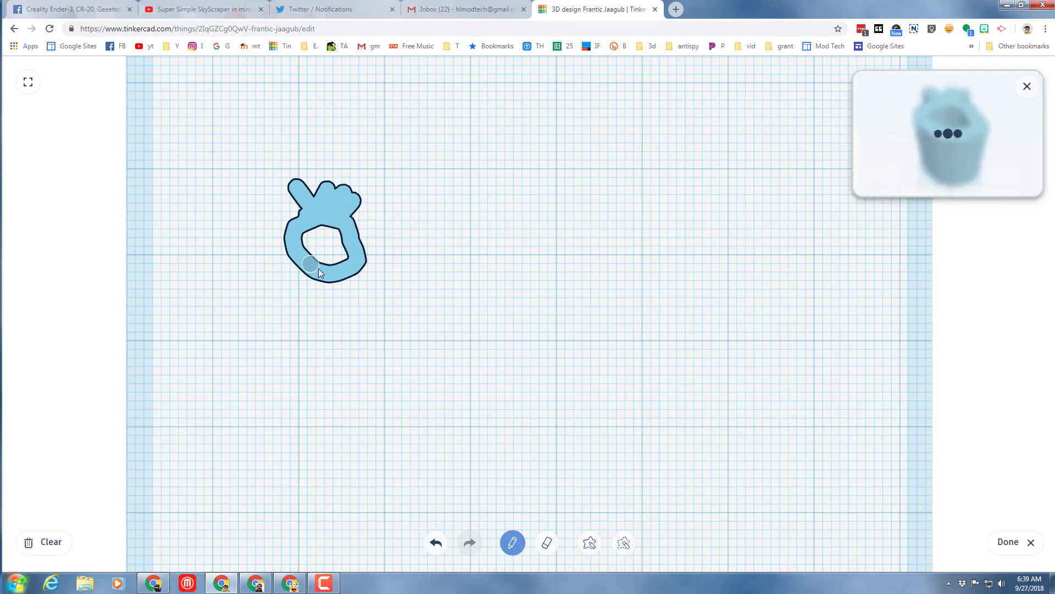
Add the body, two arms and legs to the stick figure
left_click_drag(314, 263, 327, 337)
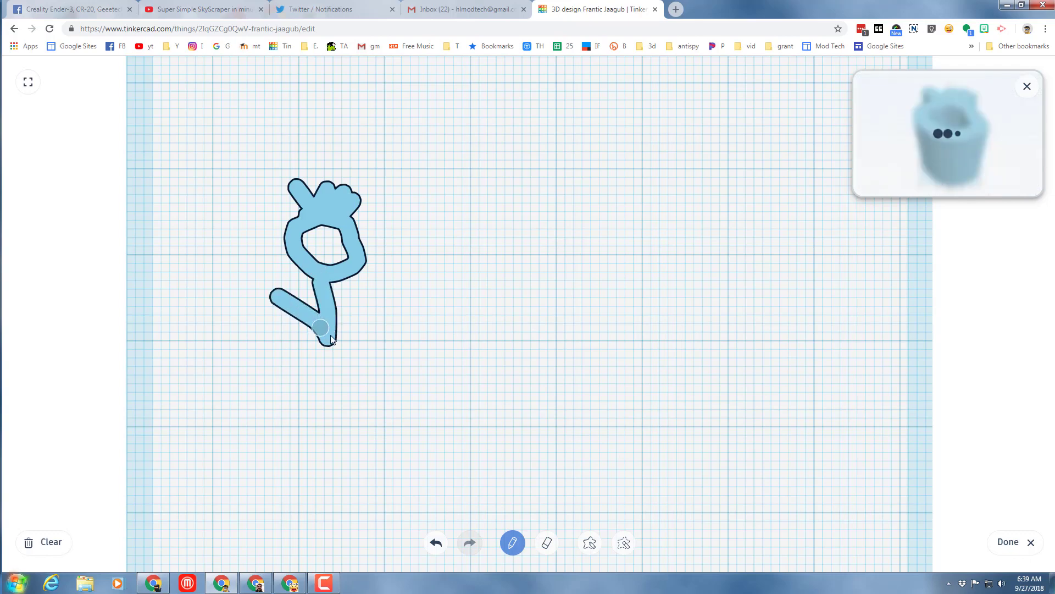
left_click_drag(322, 334, 397, 316)
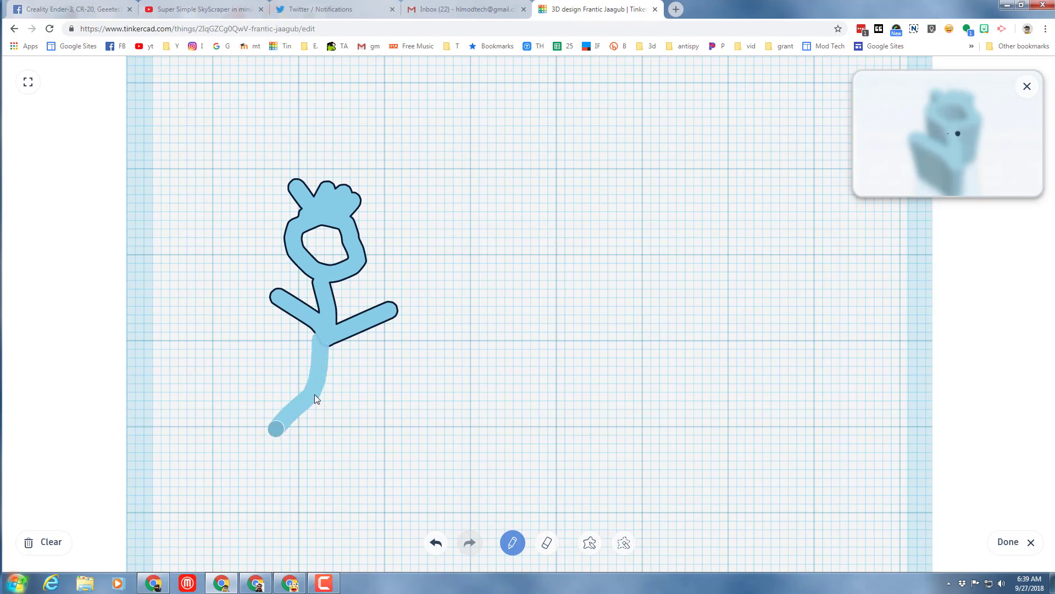
left_click_drag(323, 310, 390, 438)
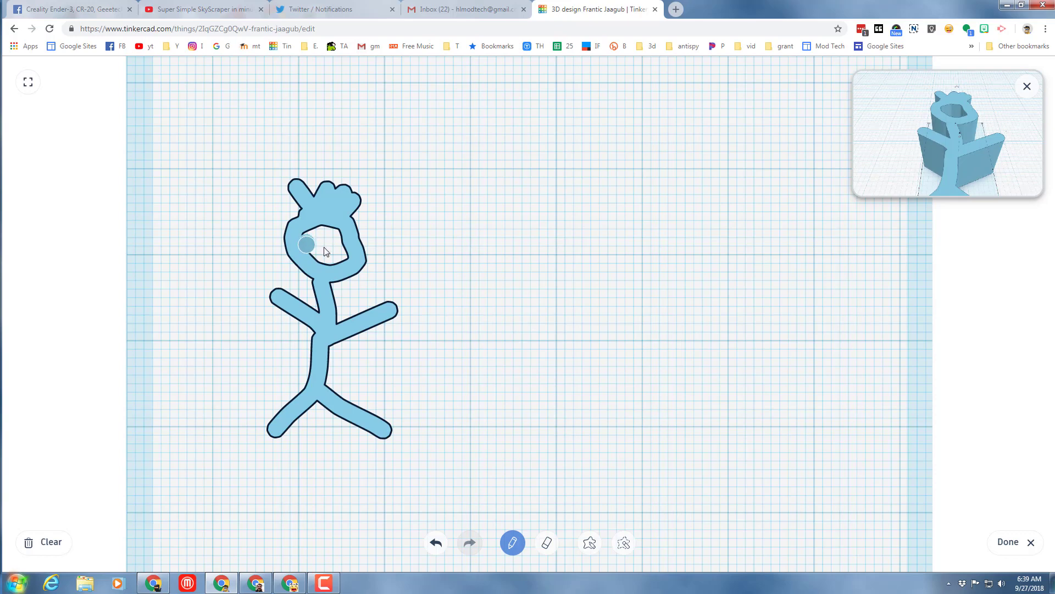
left_click_drag(305, 244, 323, 258)
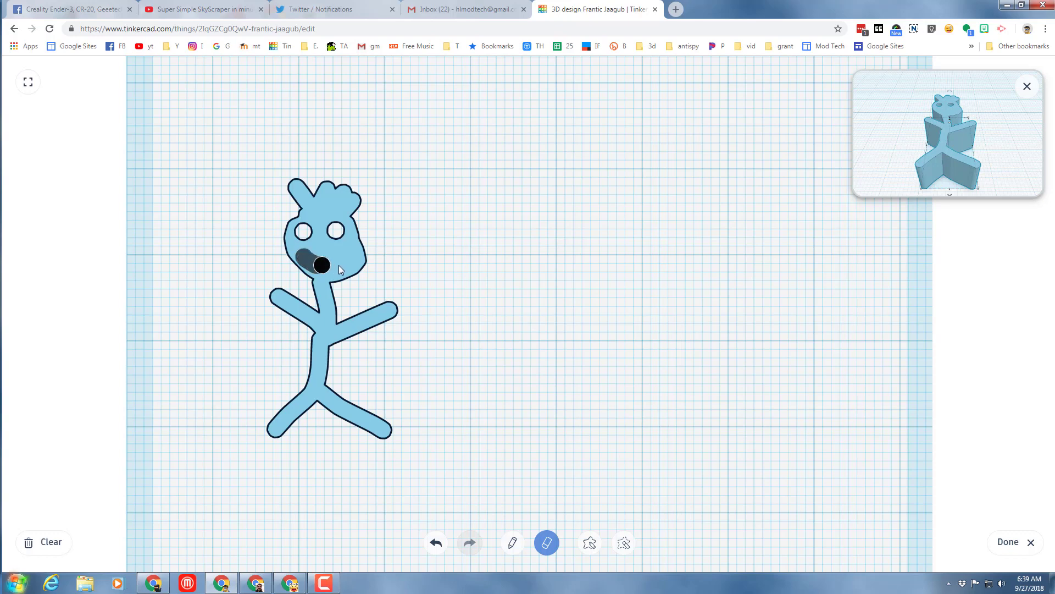
Erase a small toothy mouth into the face, undoing the oversized attempt, and finish the scribble
left_click_drag(319, 263, 490, 334)
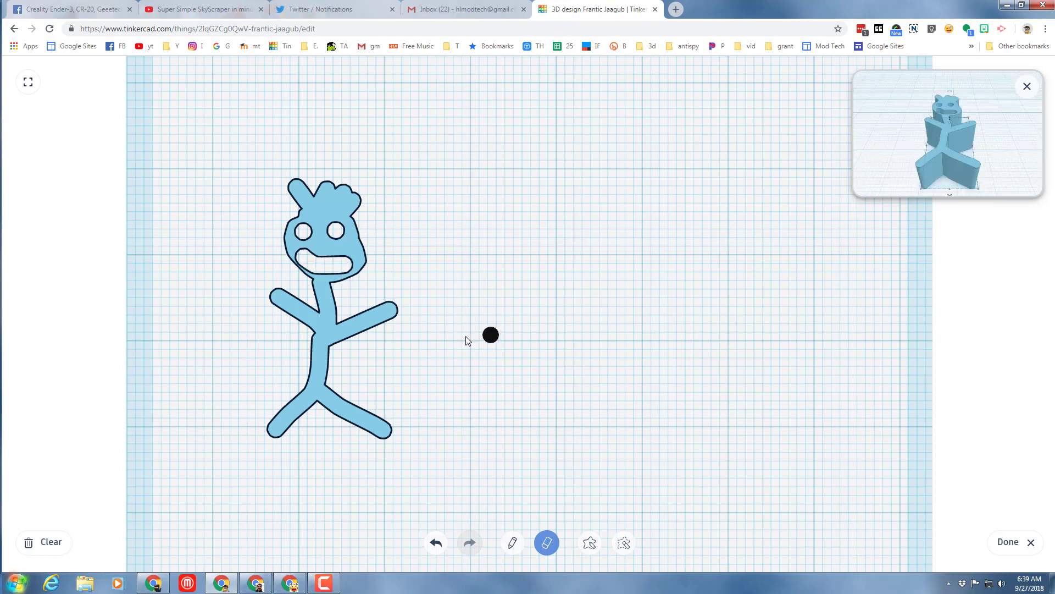
left_click(435, 543)
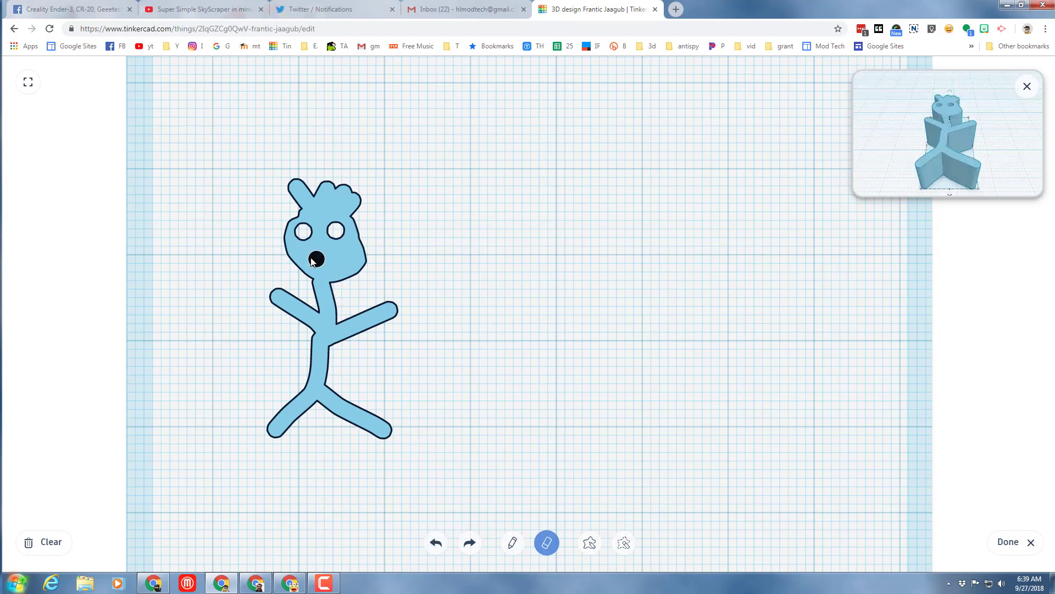
left_click(316, 261)
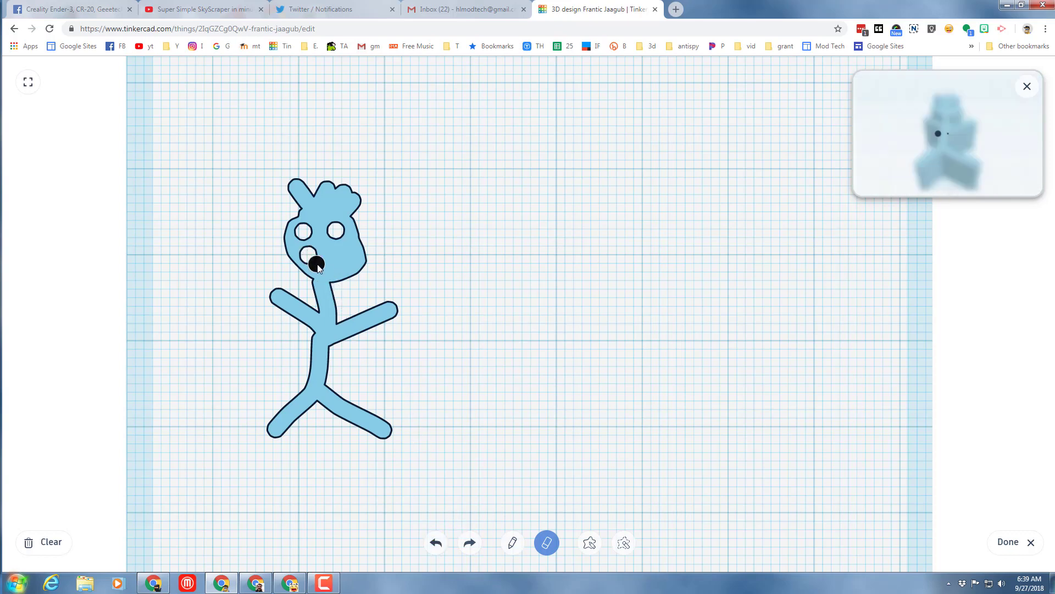
left_click(319, 264)
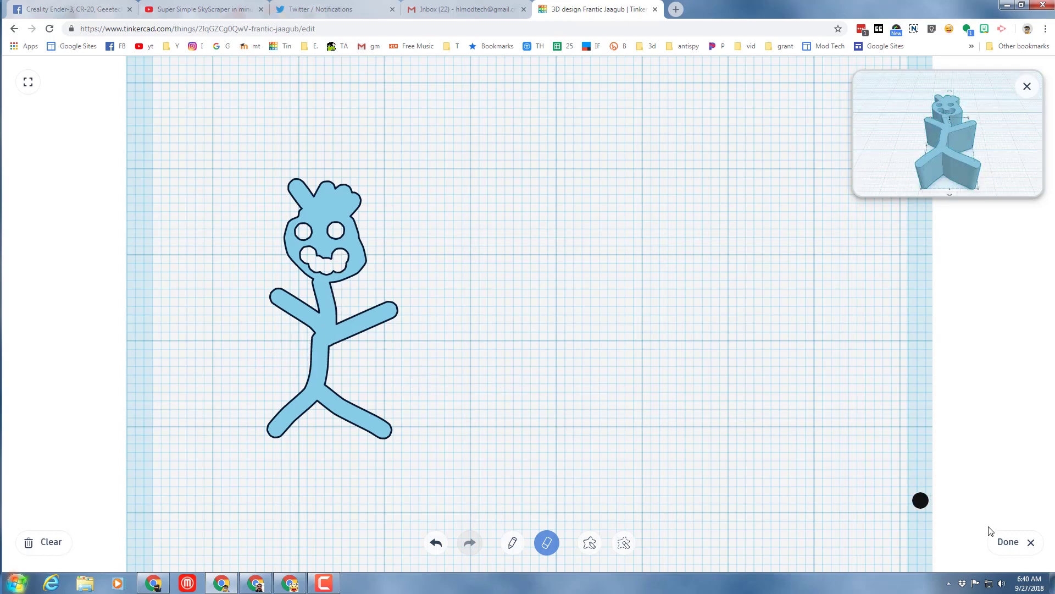
left_click(1008, 542)
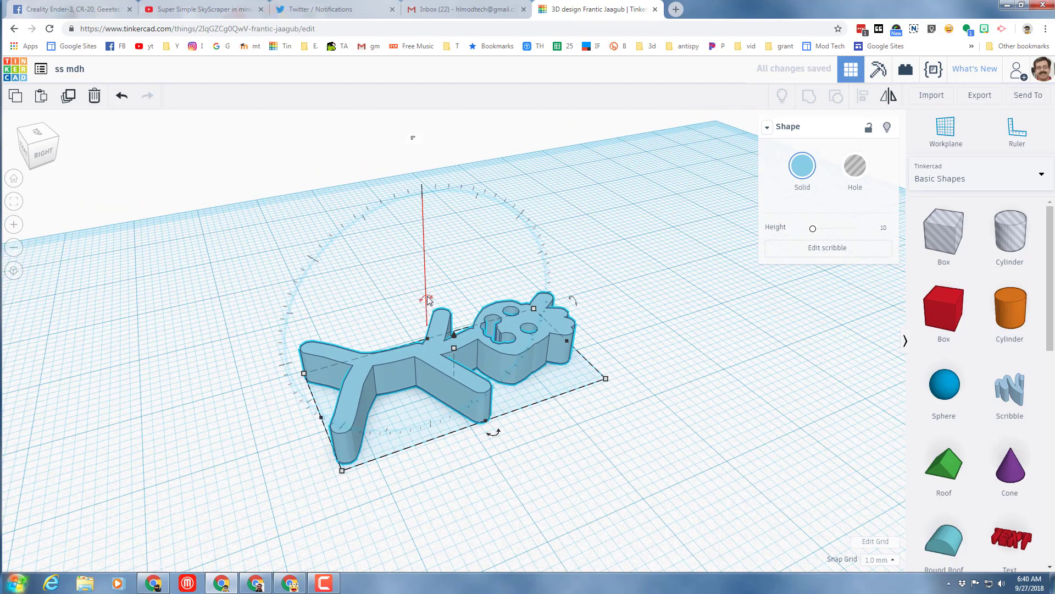
Rotate the stick figure 90° so it stands upright on the workplane
left_click_drag(425, 298, 327, 283)
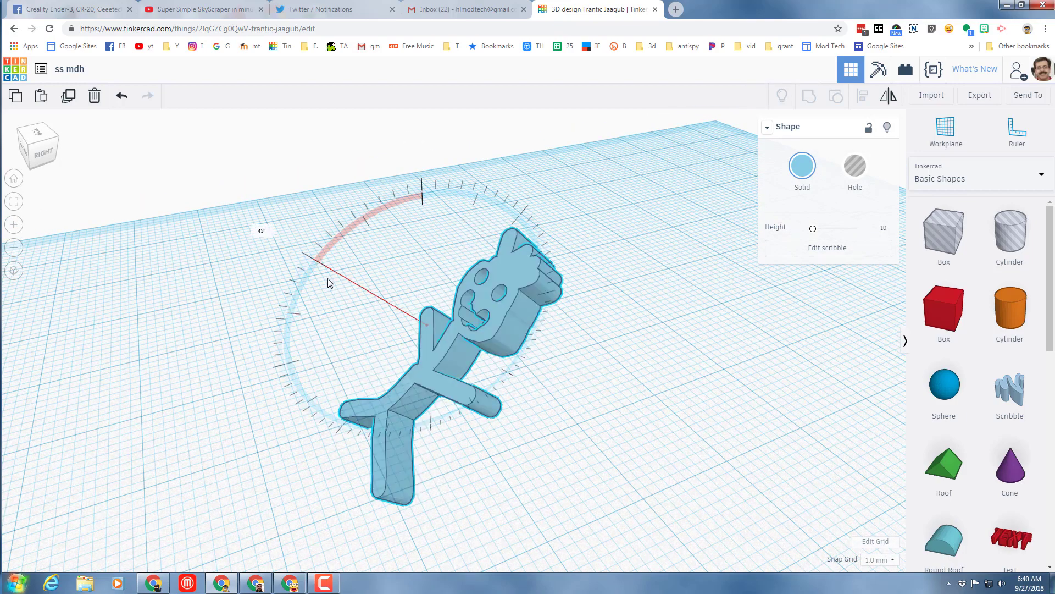
left_click_drag(326, 283, 313, 364)
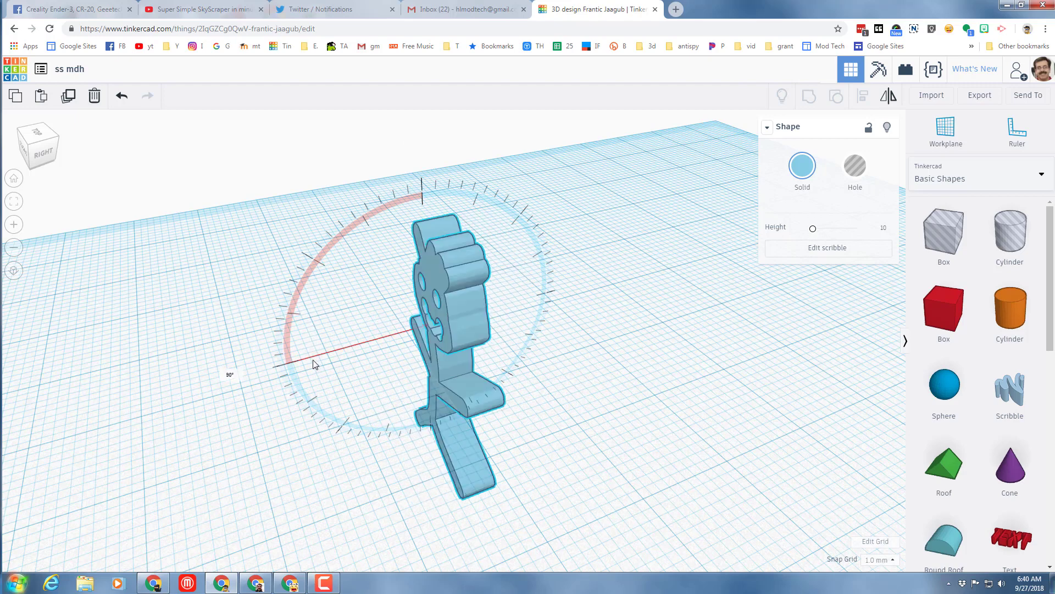
left_click_drag(313, 364, 281, 212)
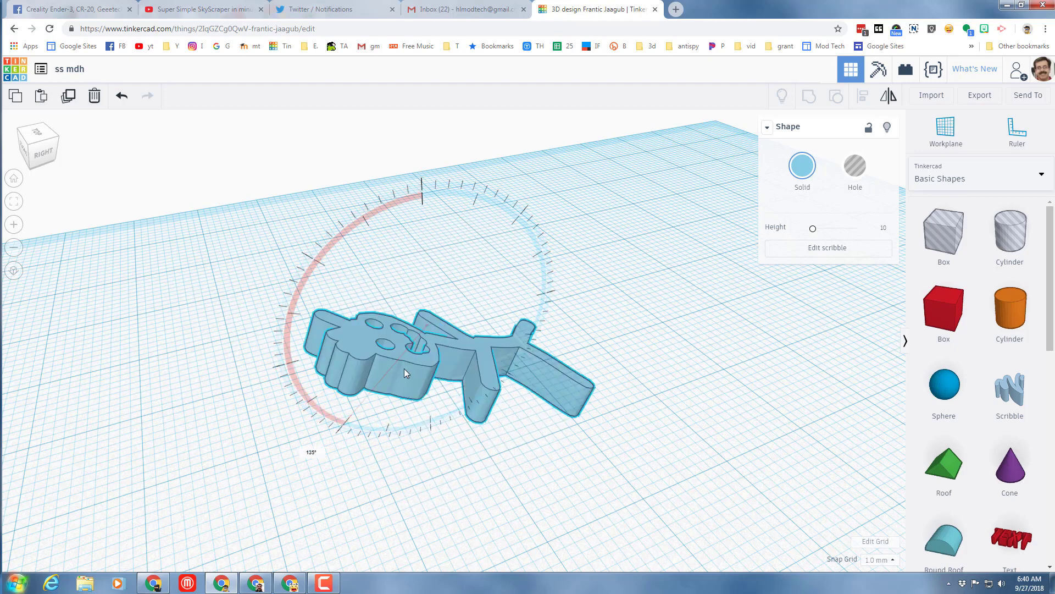
left_click_drag(421, 181, 299, 313)
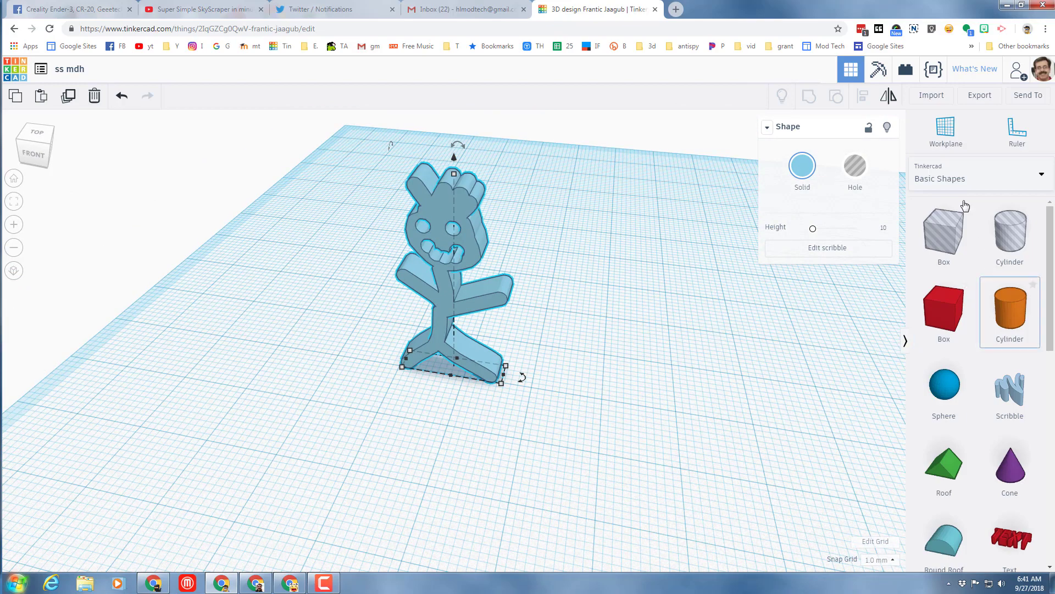
Place the Spectacles from the Characters collection near the figure
left_click(981, 178)
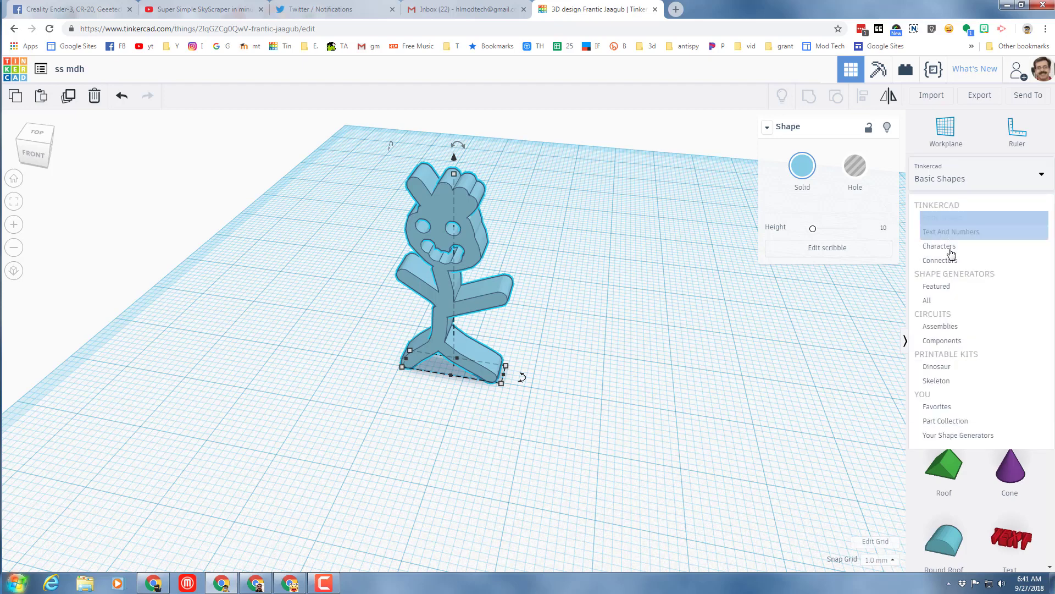
left_click(939, 246)
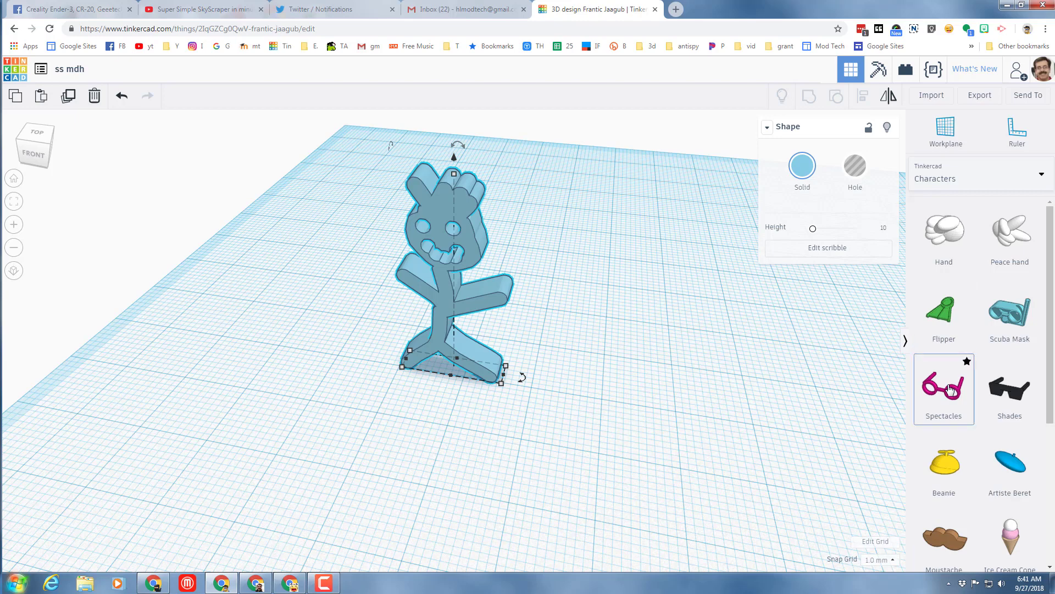
left_click(943, 387)
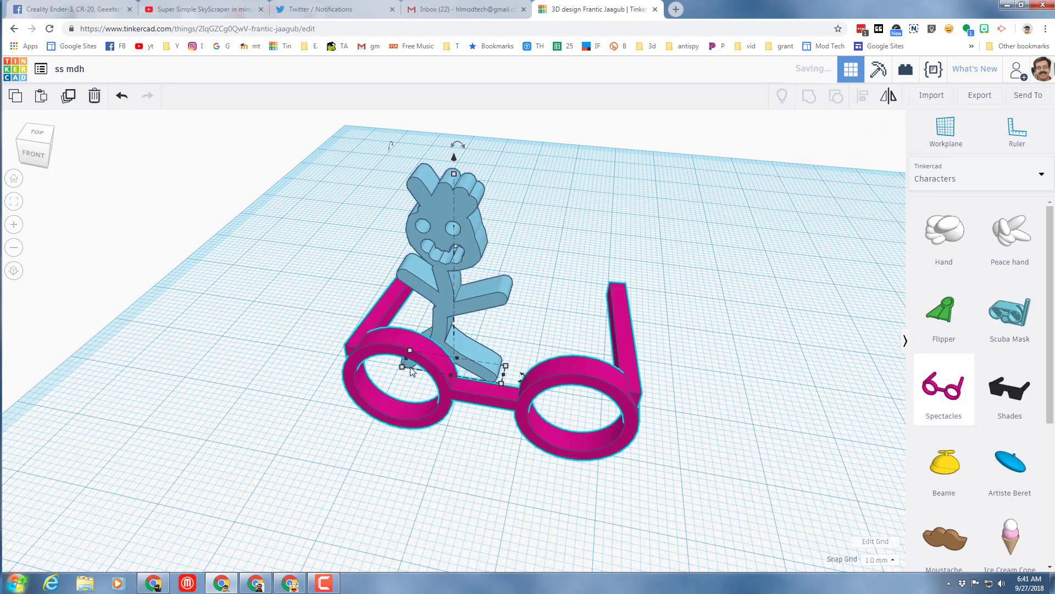
left_click(411, 371)
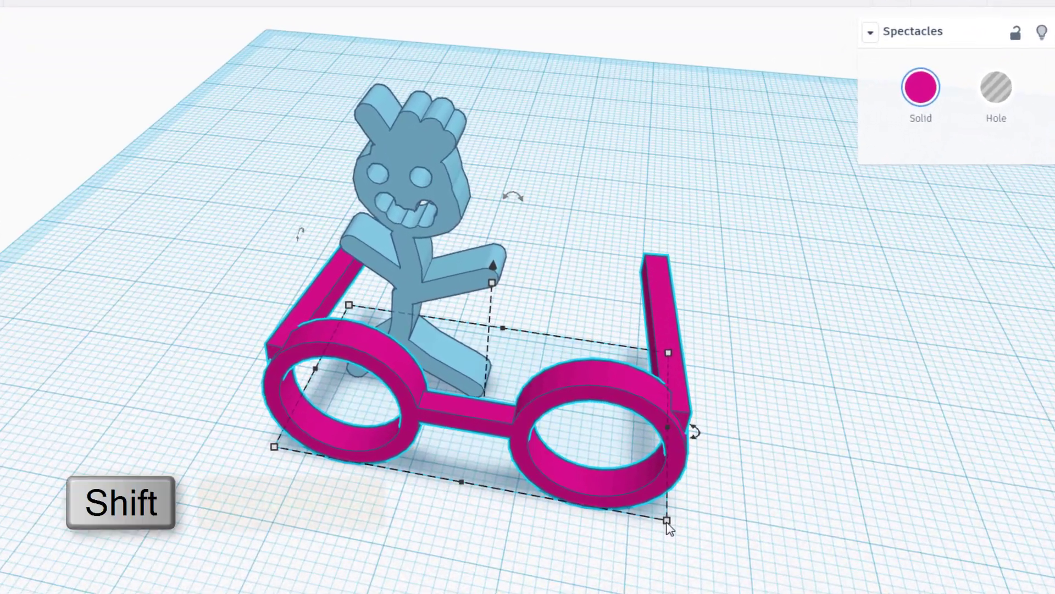
Shrink the spectacles proportionally to face size and move them onto the figure's face
left_click_drag(666, 521, 470, 386)
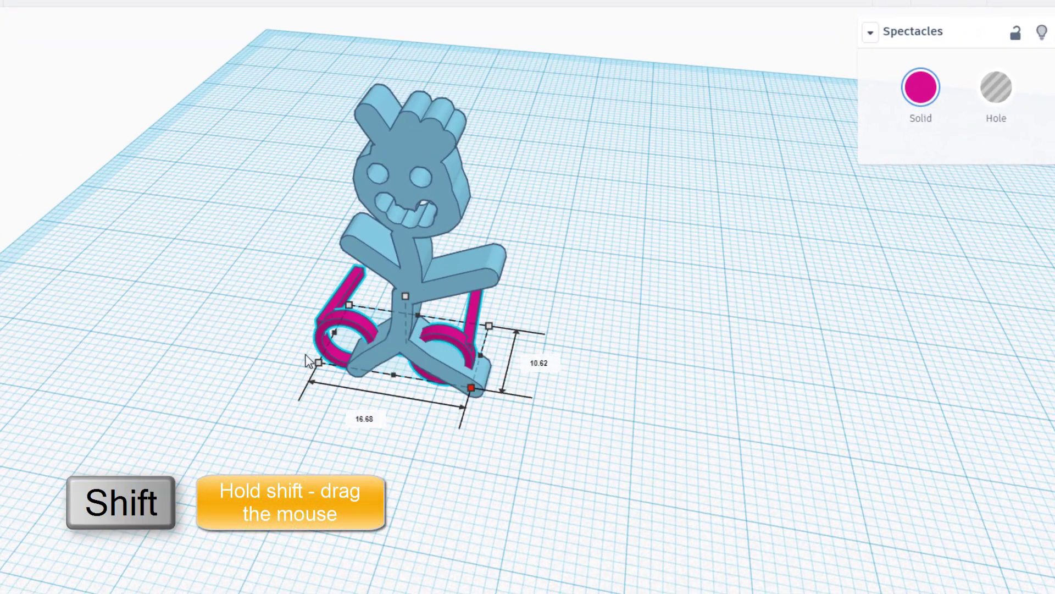
left_click_drag(470, 386, 343, 321)
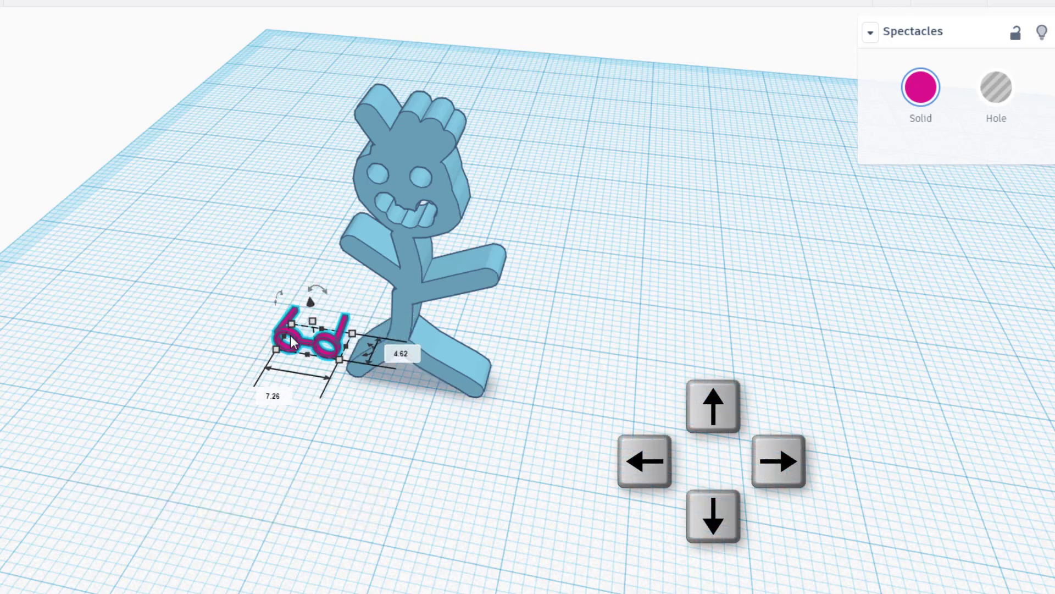
left_click_drag(307, 343, 400, 356)
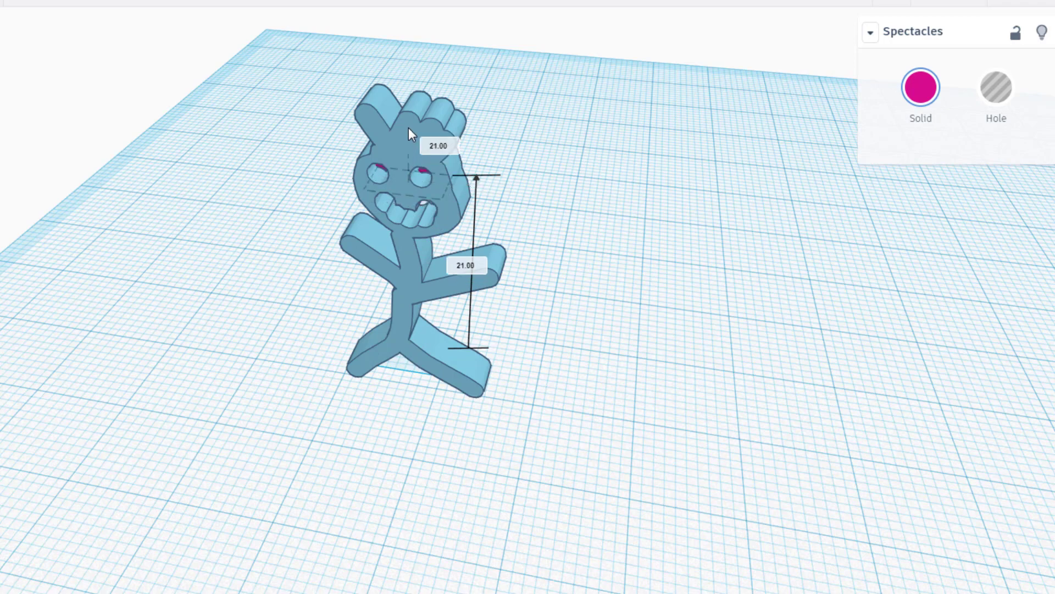
left_click(401, 176)
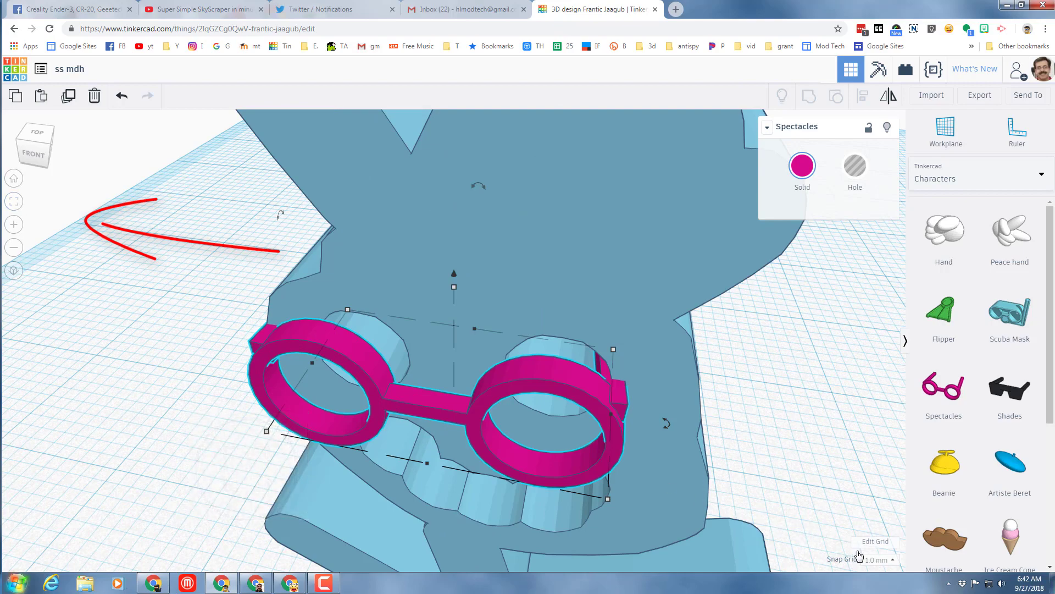
Set snapping to 0.1 mm, nudge the spectacles over the eyes, and fit the whole character into view
left_click(880, 559)
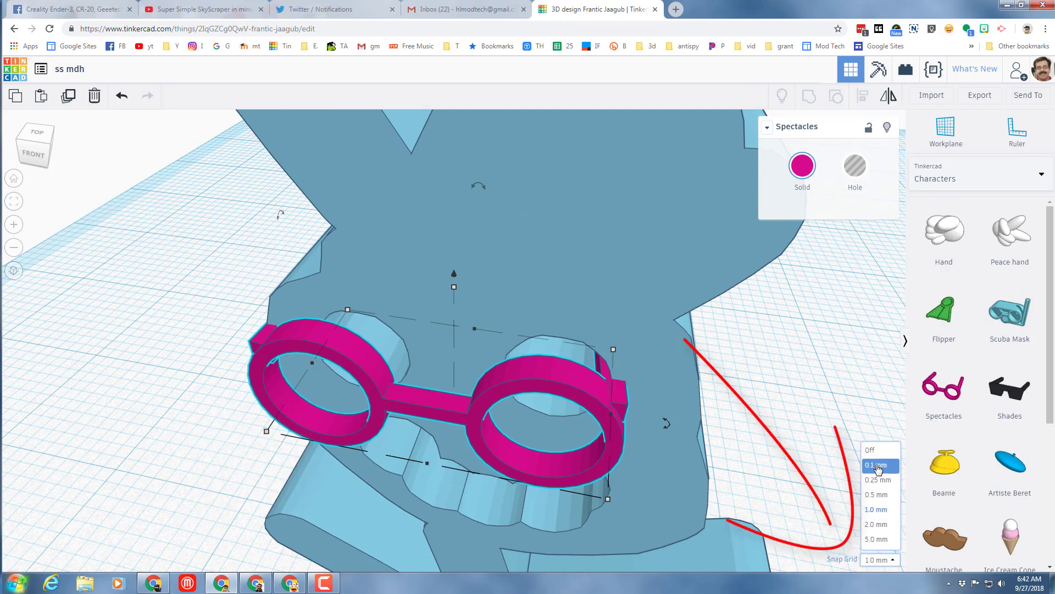
left_click(877, 465)
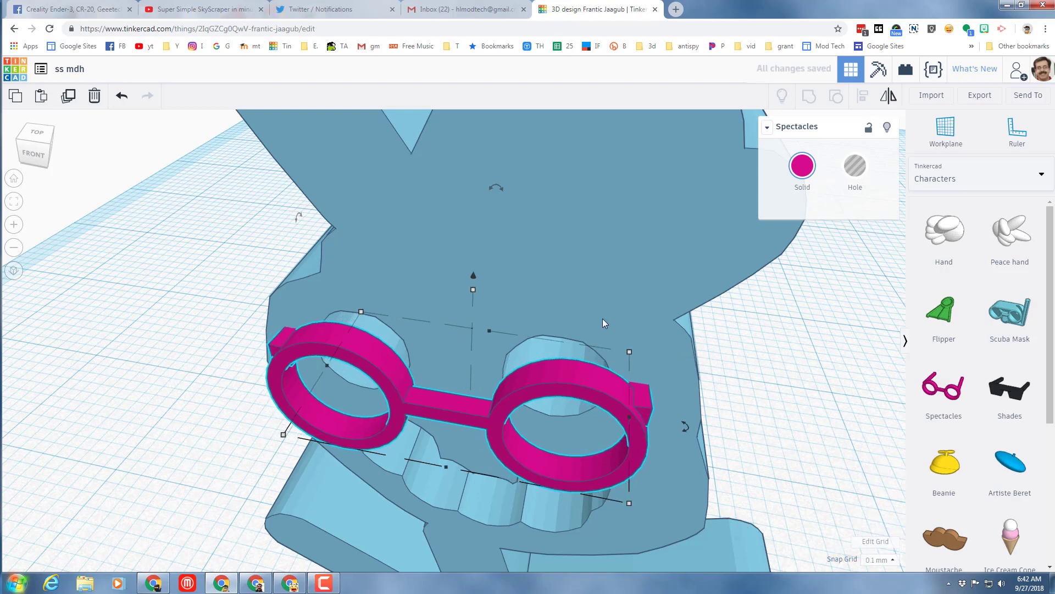
mouse_move(474, 279)
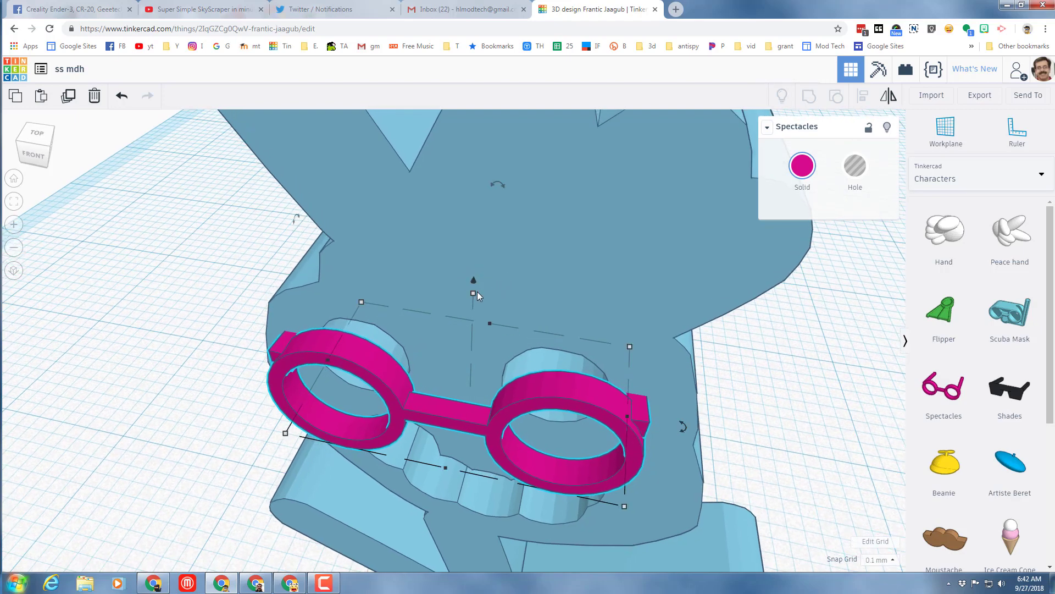
left_click_drag(472, 295, 475, 275)
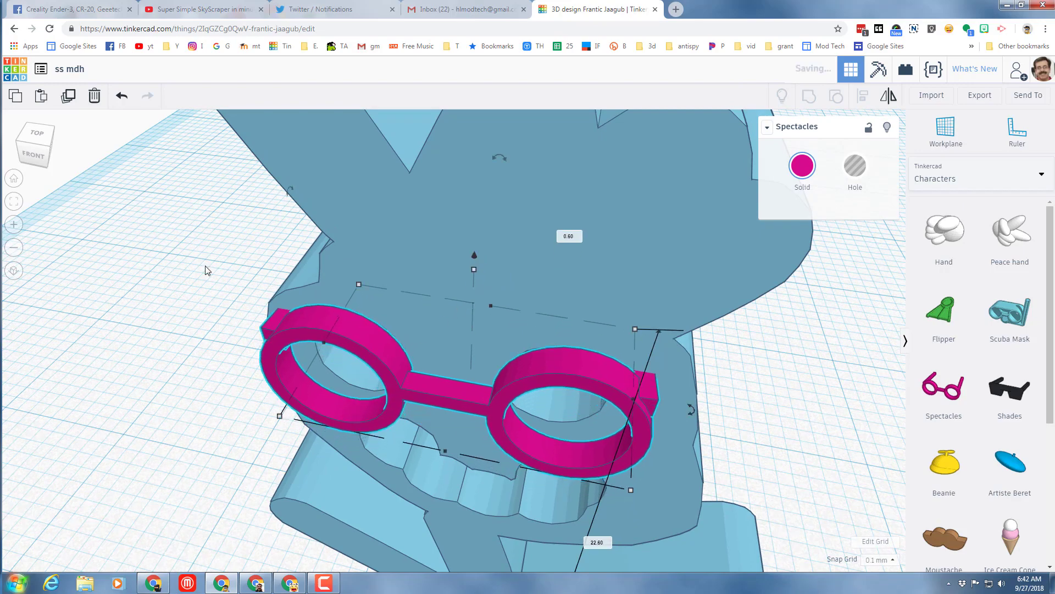
mouse_move(425, 266)
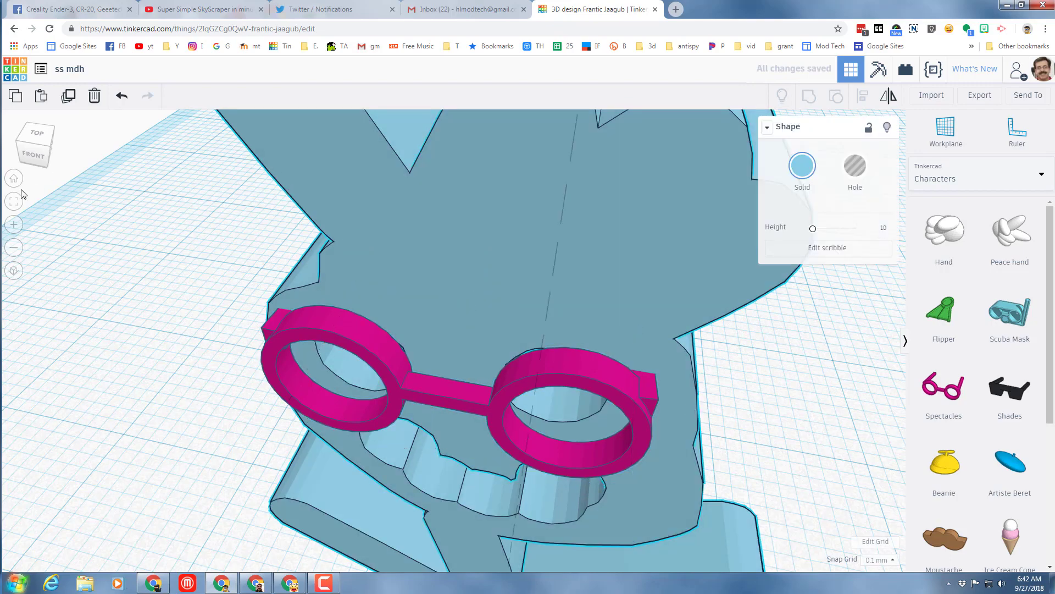
left_click(13, 200)
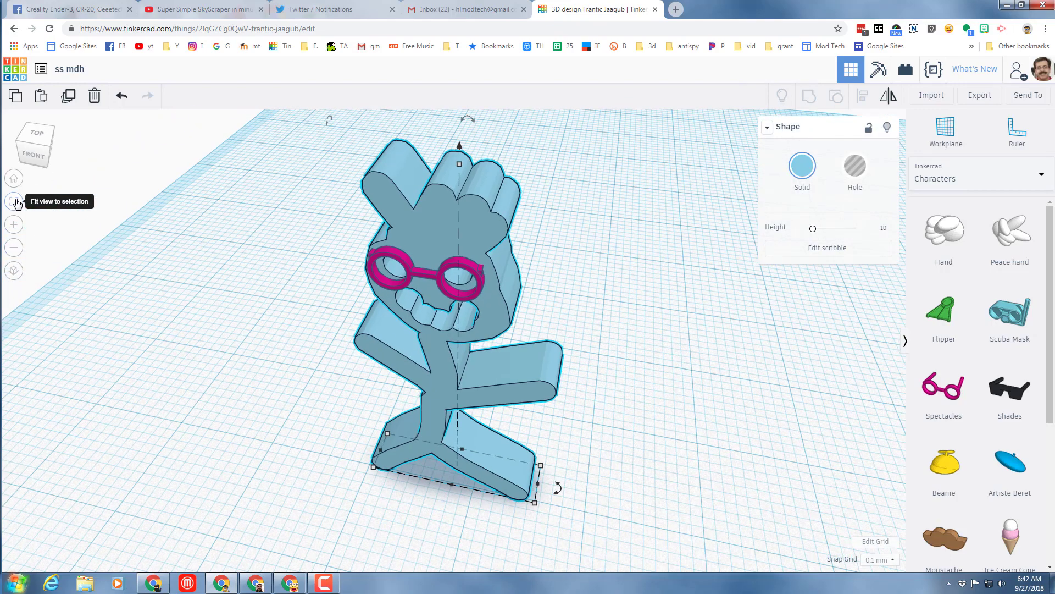
left_click(13, 201)
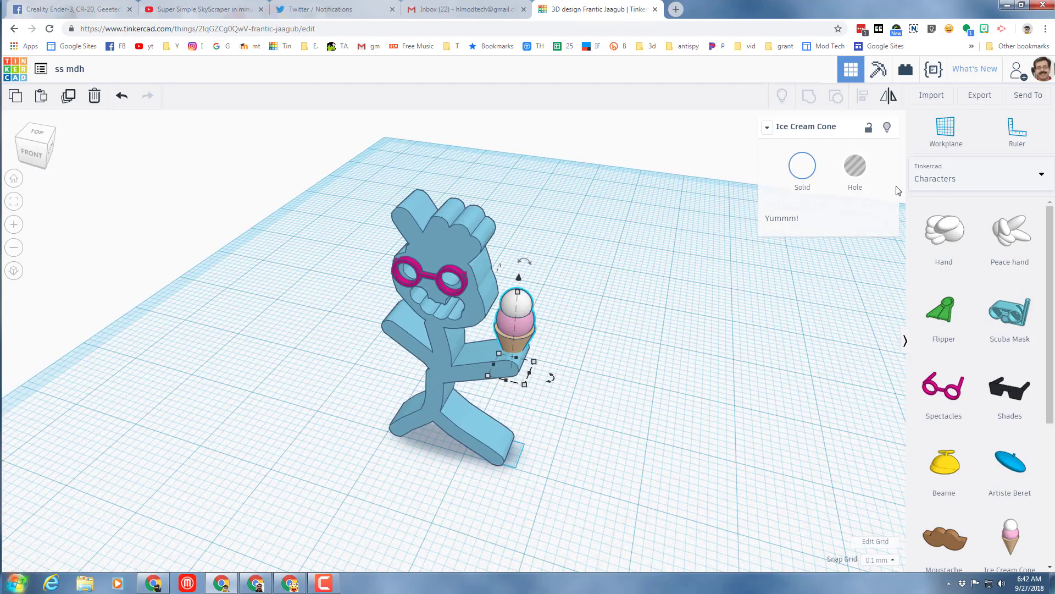
mouse_move(948, 171)
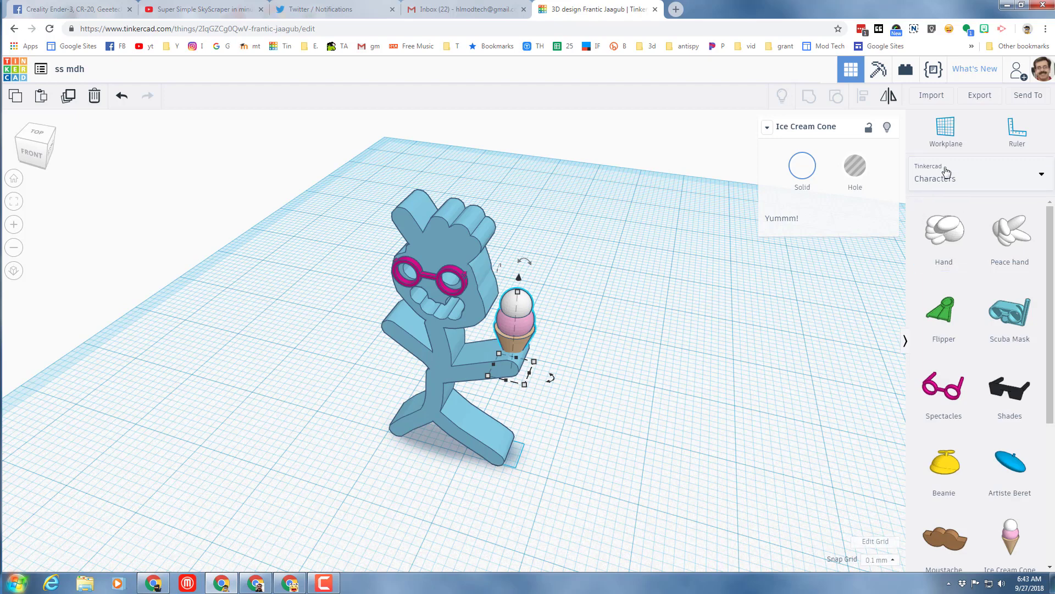
Switch the shape library back to the Basic Shapes collection
left_click(980, 174)
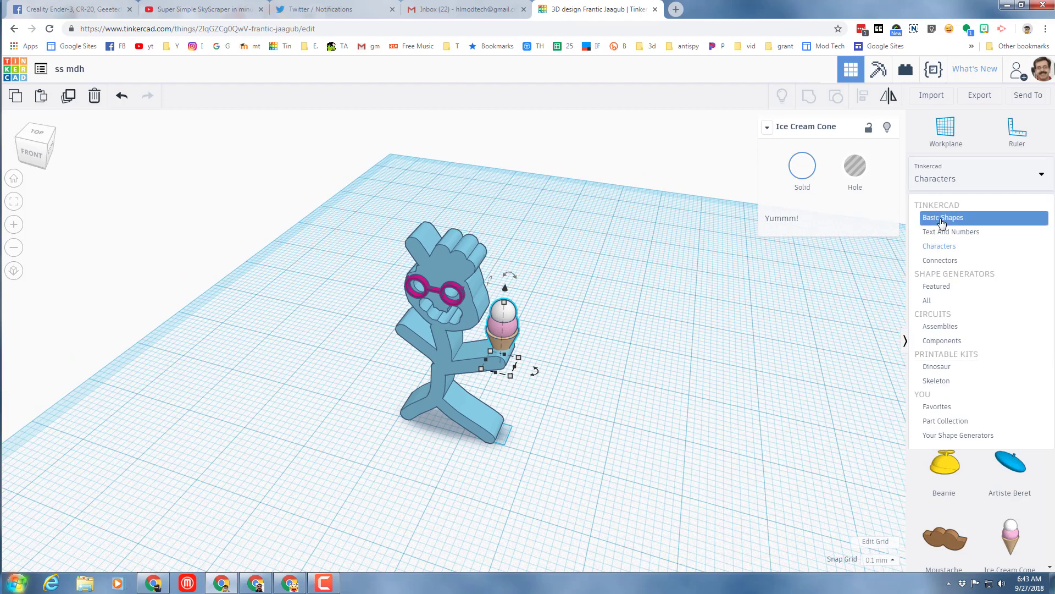
left_click(943, 218)
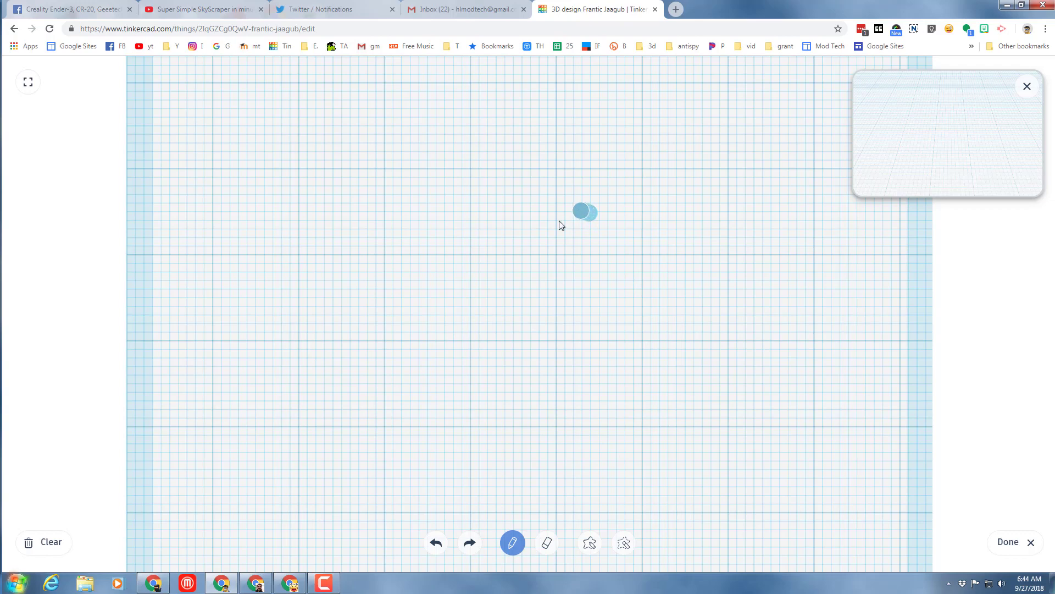
Sketch the sun's round body with rays, undoing a bad stroke
left_click_drag(582, 211, 619, 285)
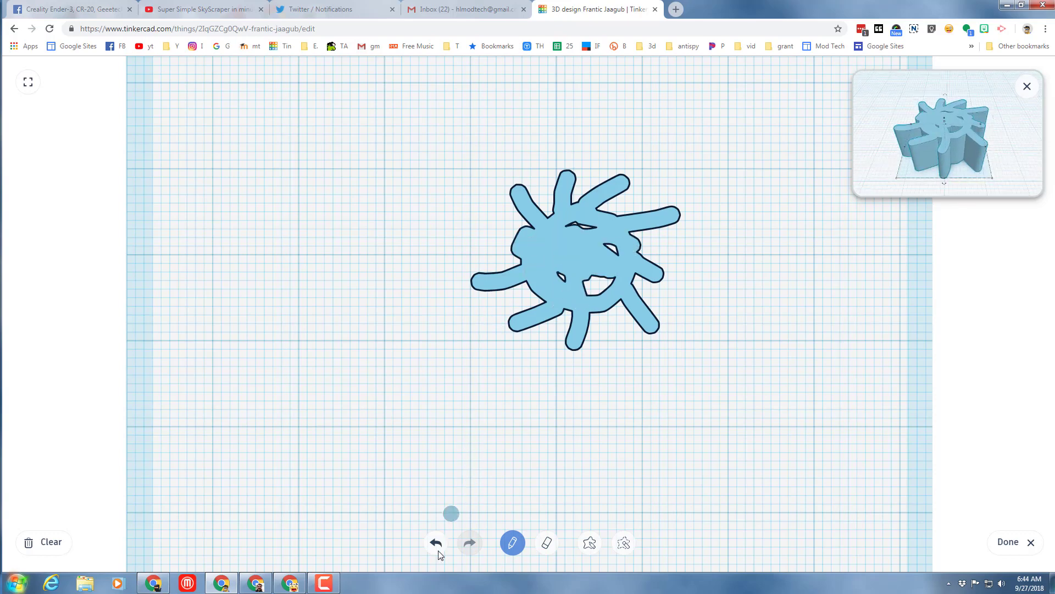
left_click(435, 541)
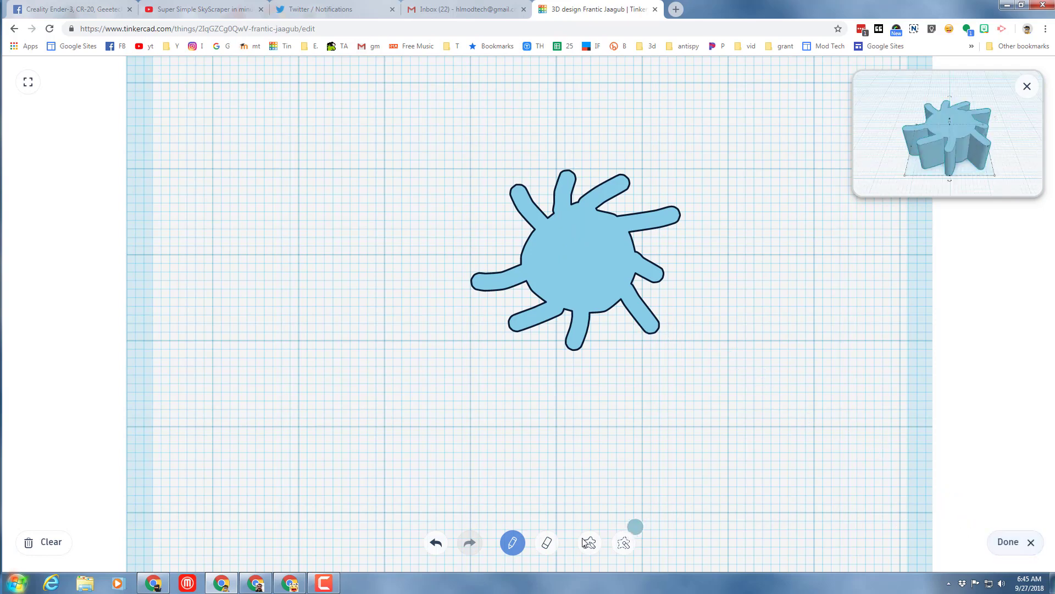
Erase the sun's eyes and a smiling mouth, then finish the sketch
left_click(546, 543)
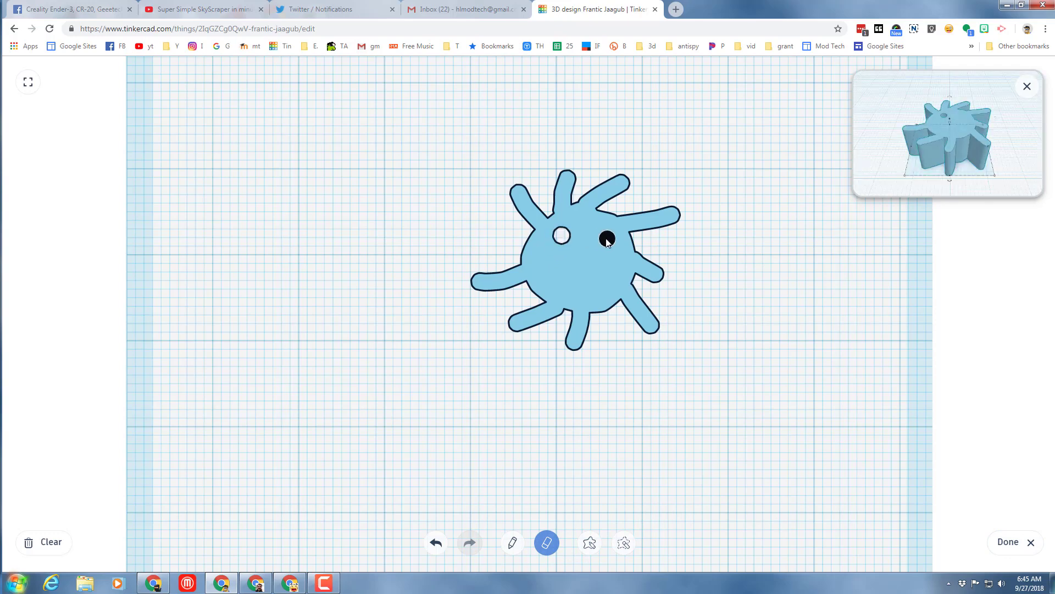
left_click(607, 237)
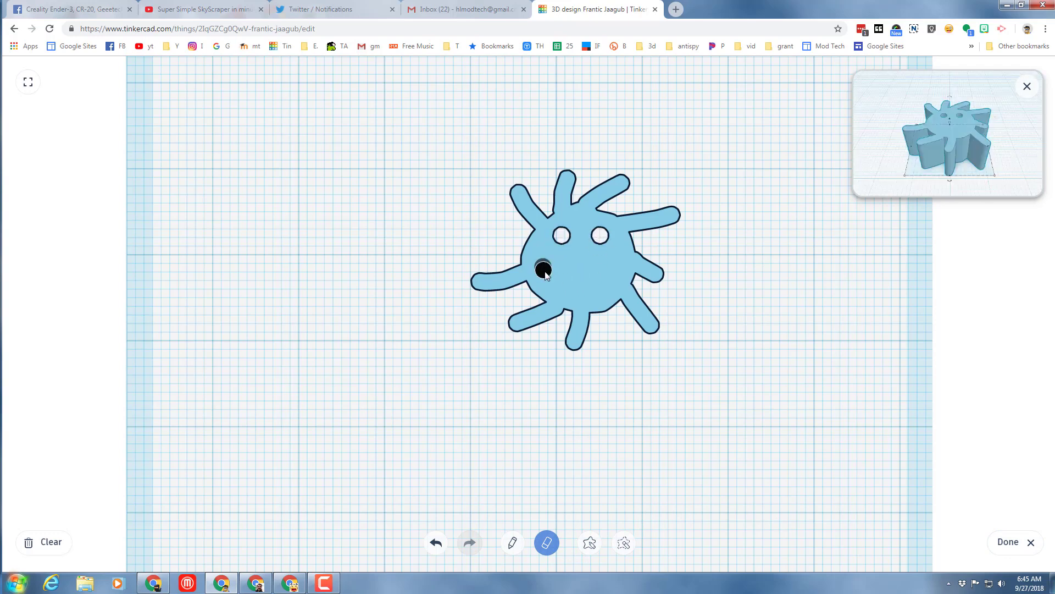
left_click_drag(543, 269, 561, 282)
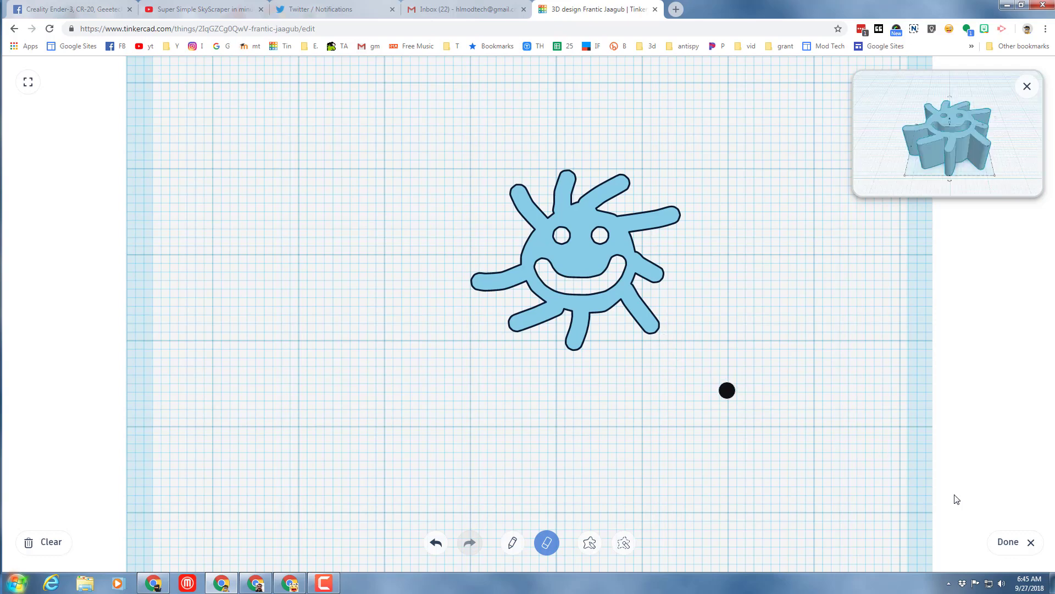
left_click(1008, 541)
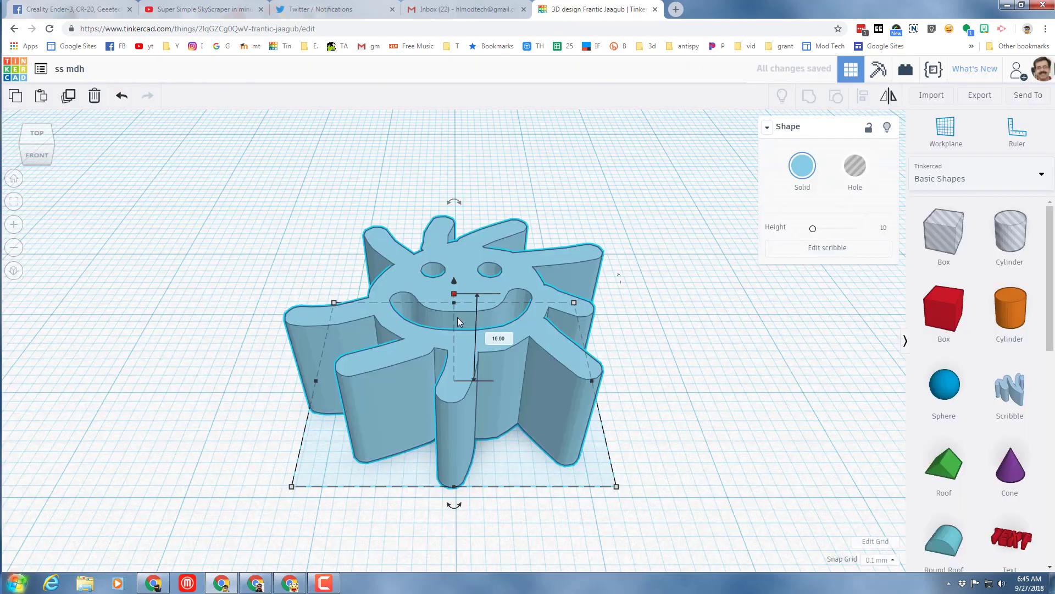
Flatten the sun to 4 mm tall and colour it yellow
left_click_drag(478, 295, 478, 364)
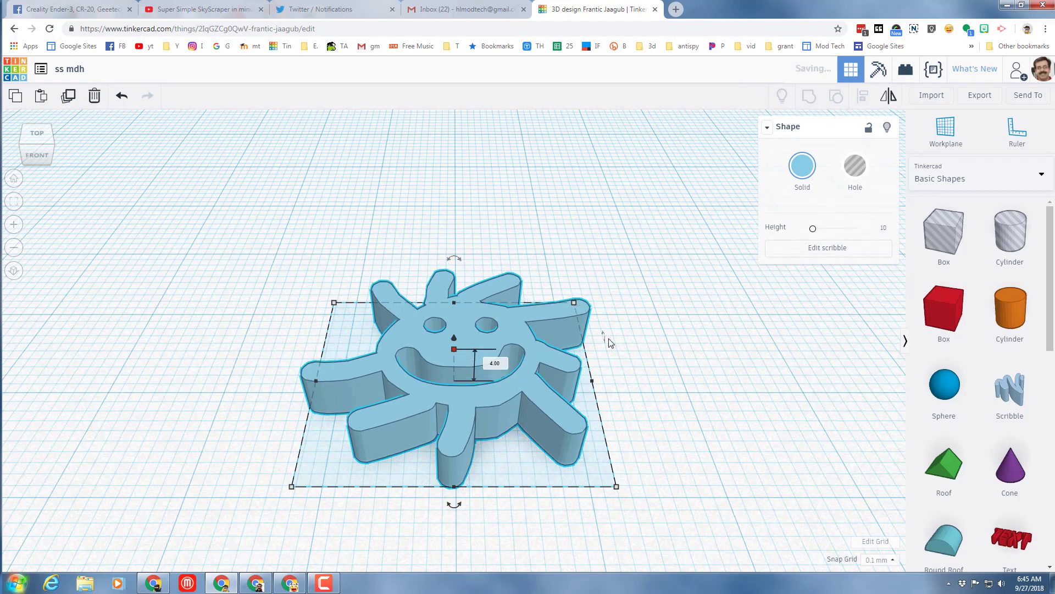
left_click(802, 164)
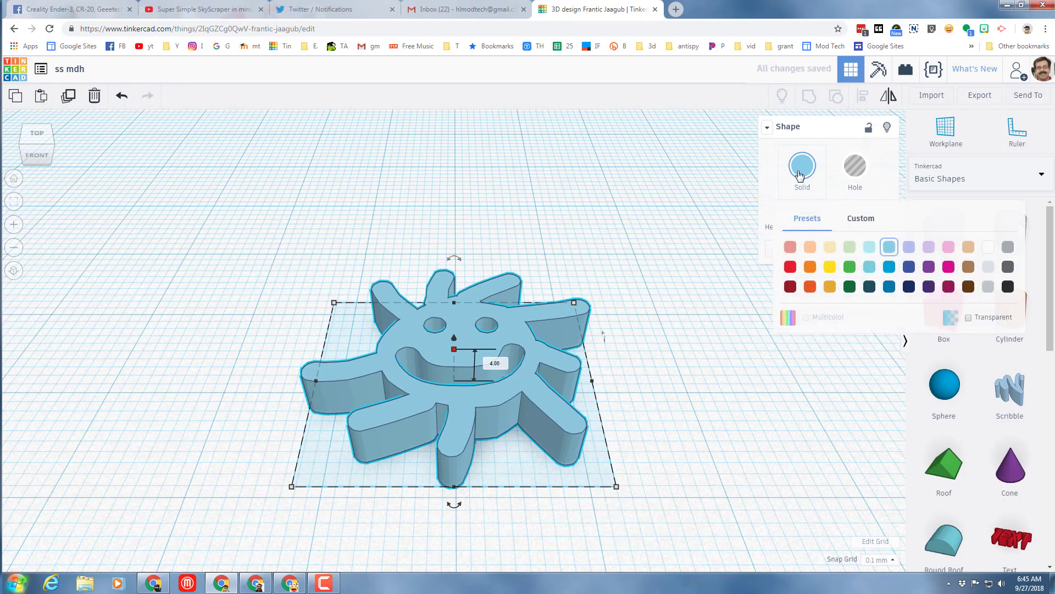
left_click(829, 266)
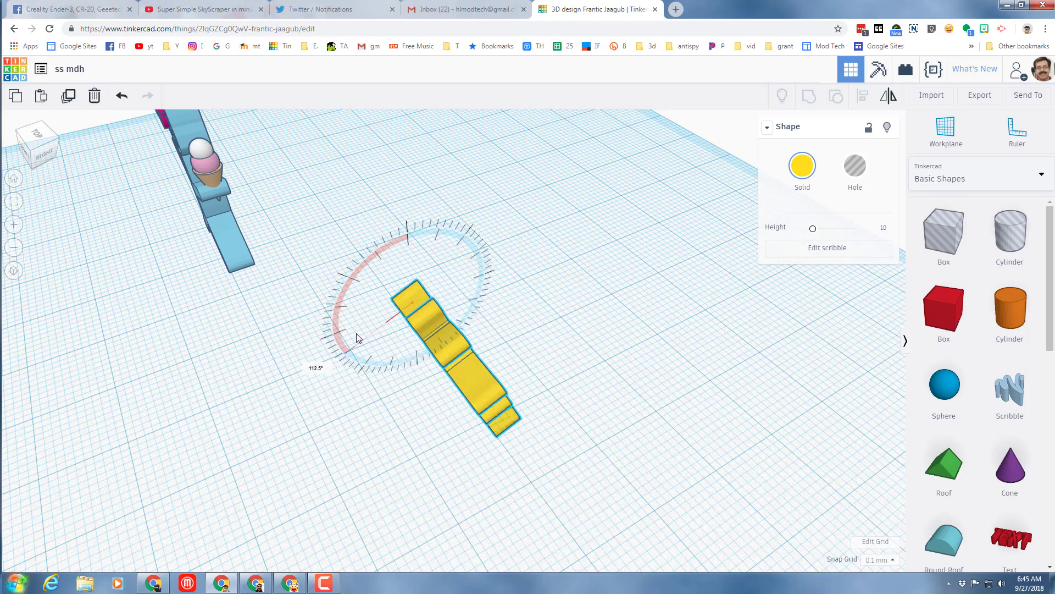
Rotate the yellow scribbled sun 90 degrees so it stands upright on its edge
left_click_drag(356, 337, 344, 329)
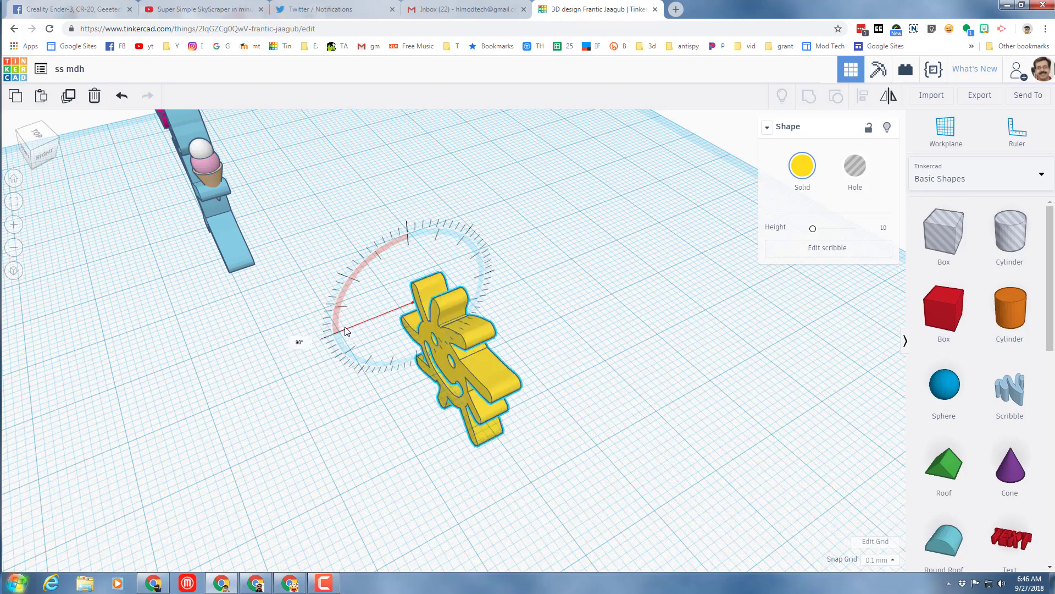